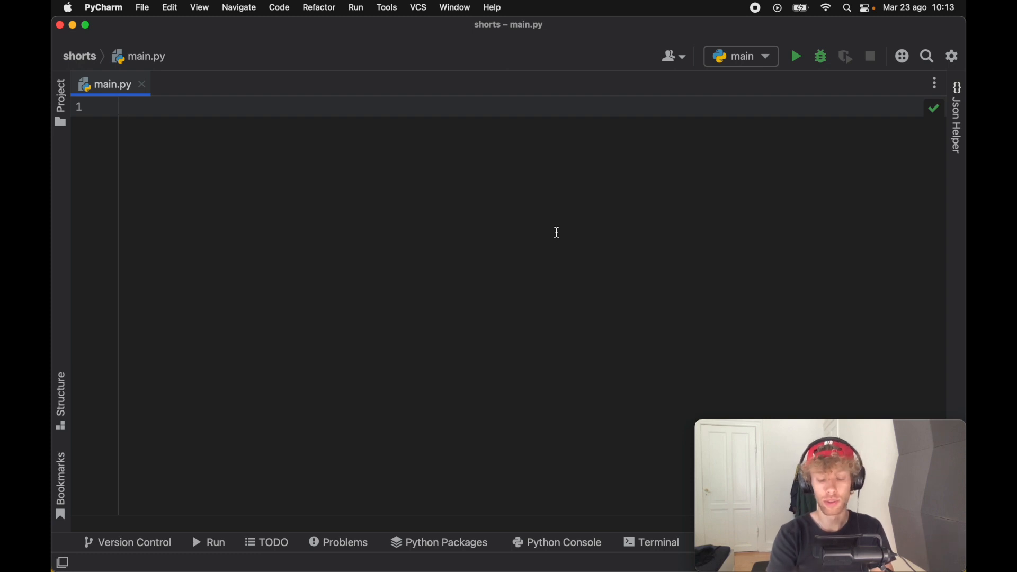
# - Write var = 'a' with an if var: print(var) block and run it to print 'a'
pyautogui.write('var')
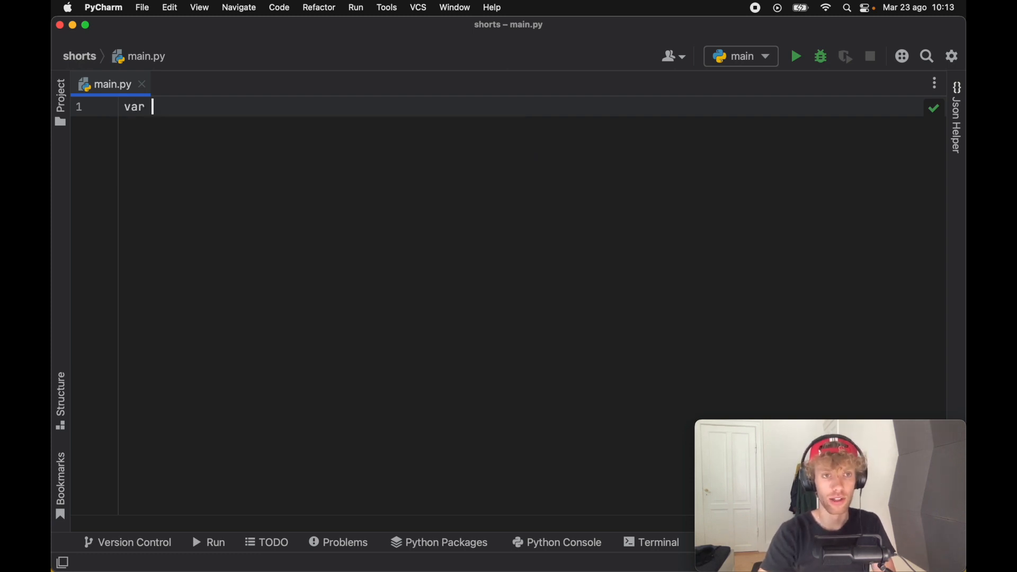
pyautogui.write("= 'a'")
pyautogui.write('print(')
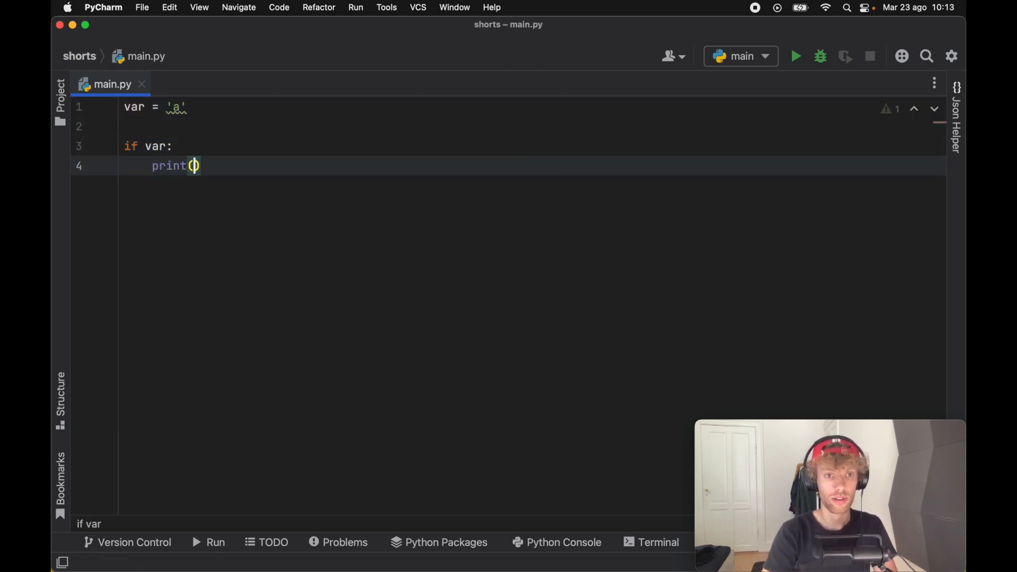
pyautogui.write('var')
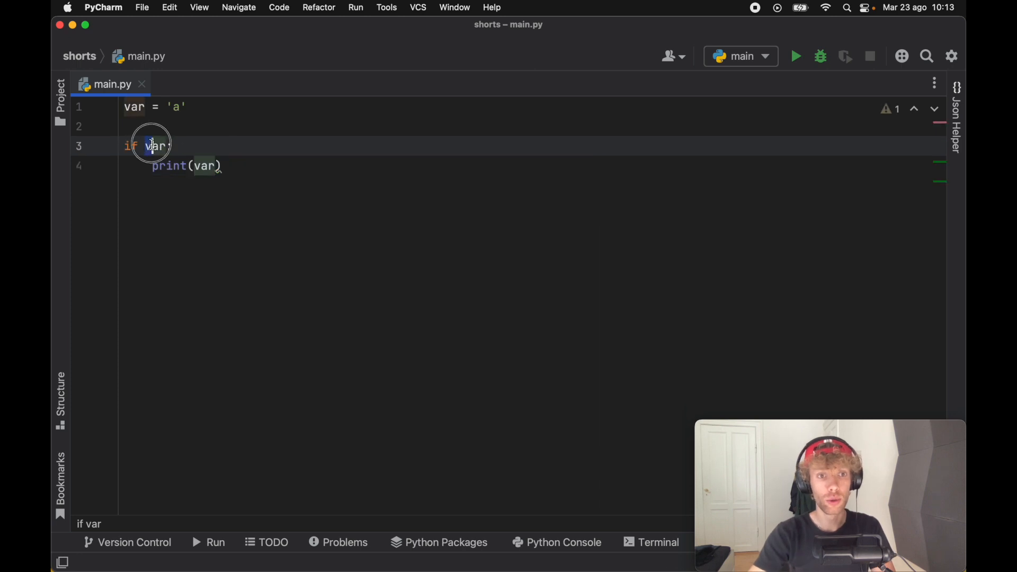
pyautogui.doubleClick(156, 145)
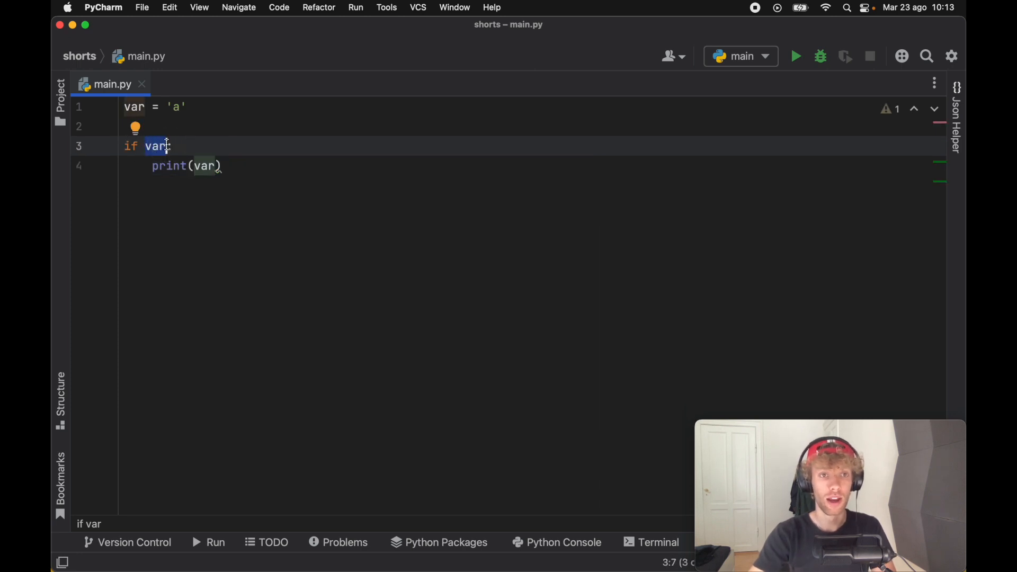
pyautogui.click(796, 56)
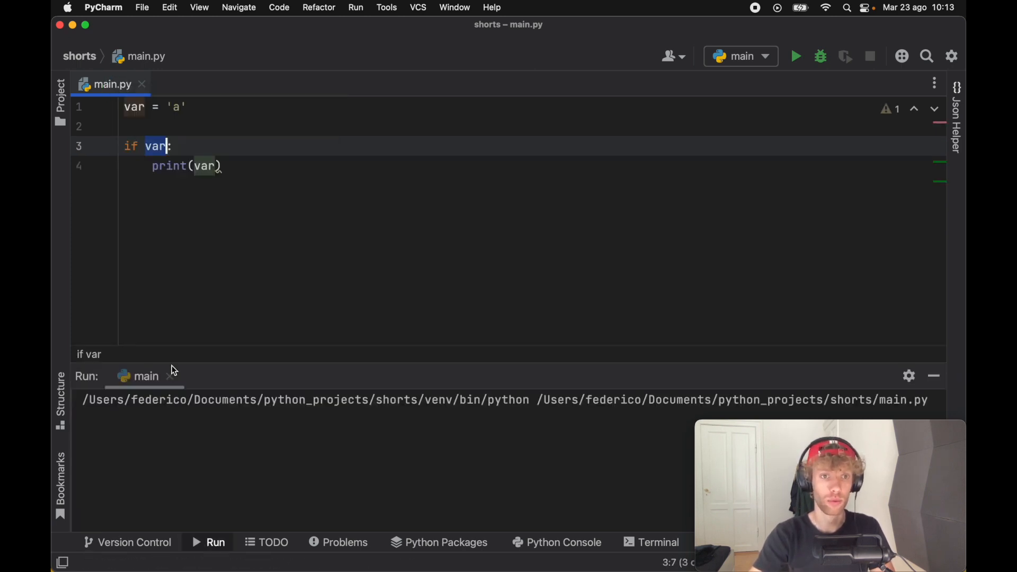
pyautogui.click(795, 56)
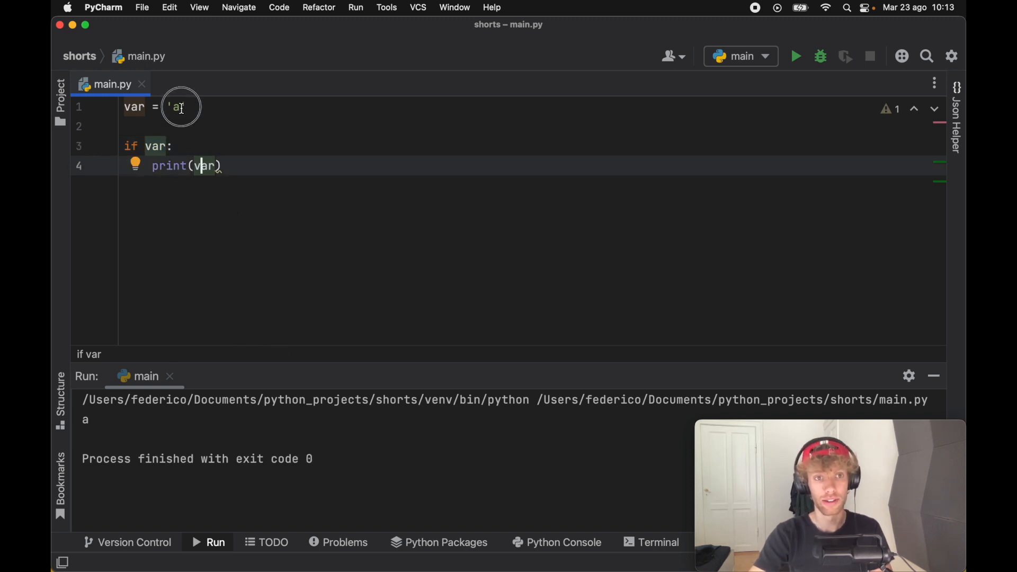
# - Change var's value to None, then to an empty string ''
pyautogui.doubleClick(176, 106)
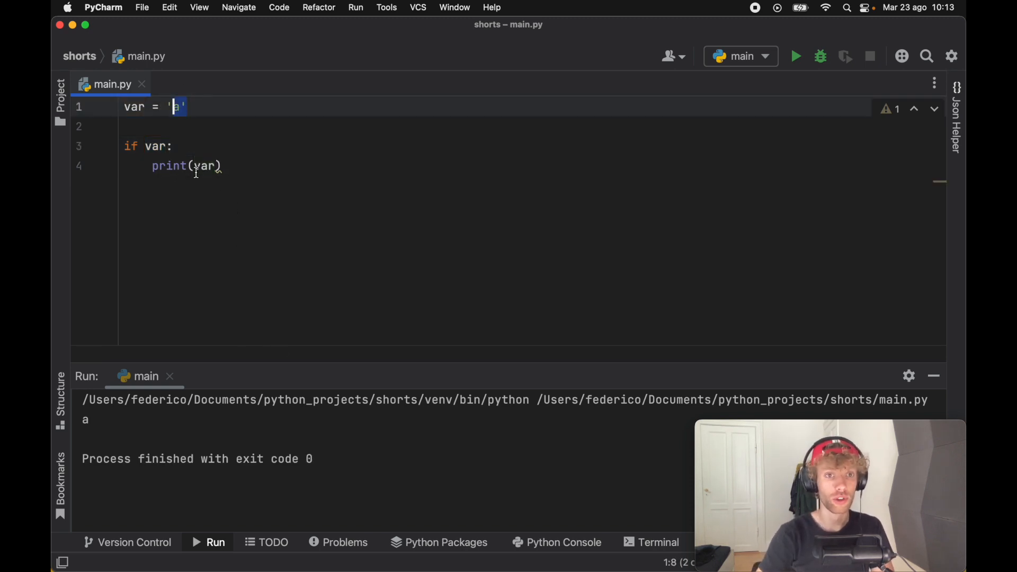
pyautogui.write('None')
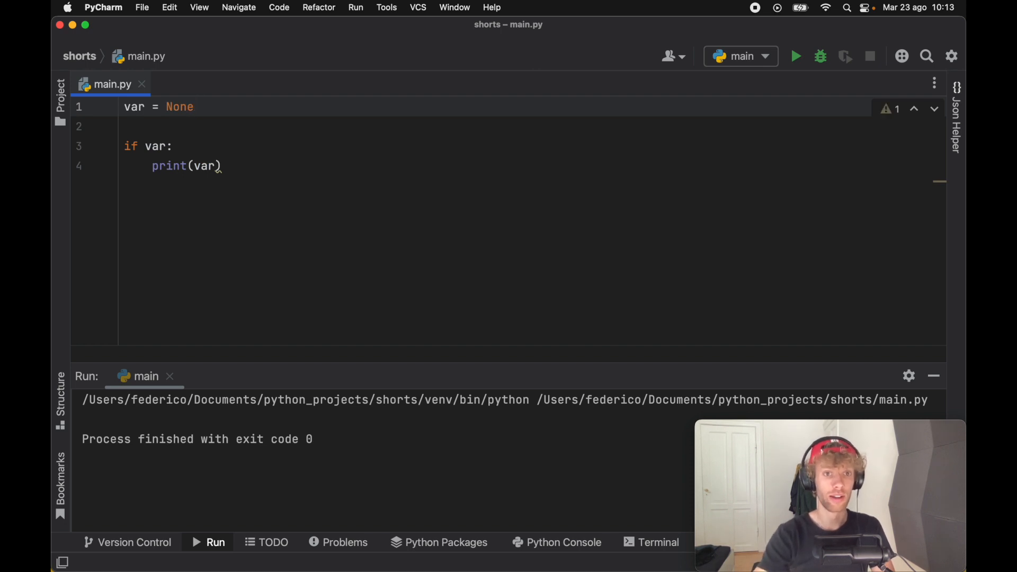
pyautogui.doubleClick(180, 106)
pyautogui.write("'")
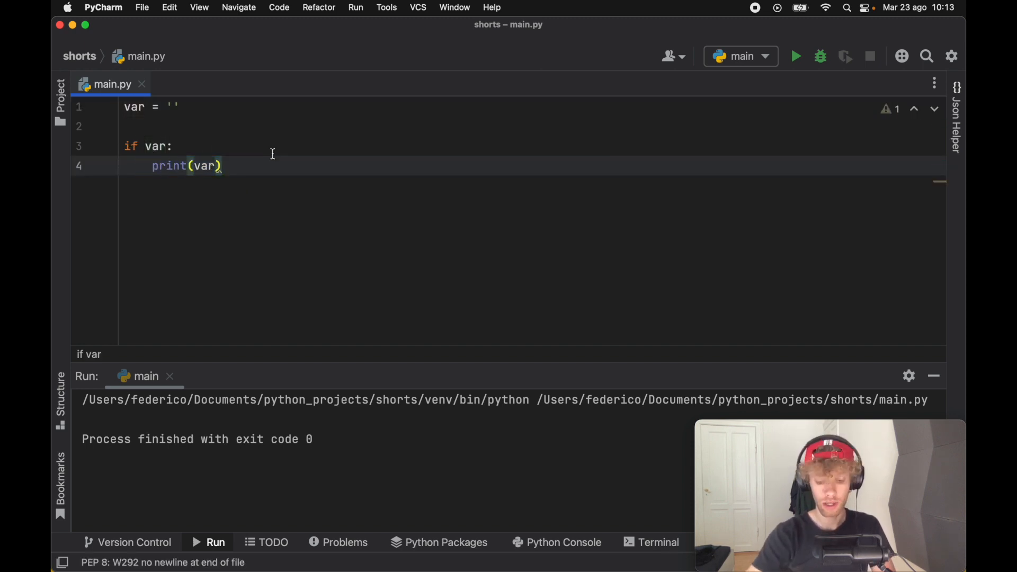
# - Add print('Executed!') beneath print(var) inside the if block
pyautogui.write("print('')")
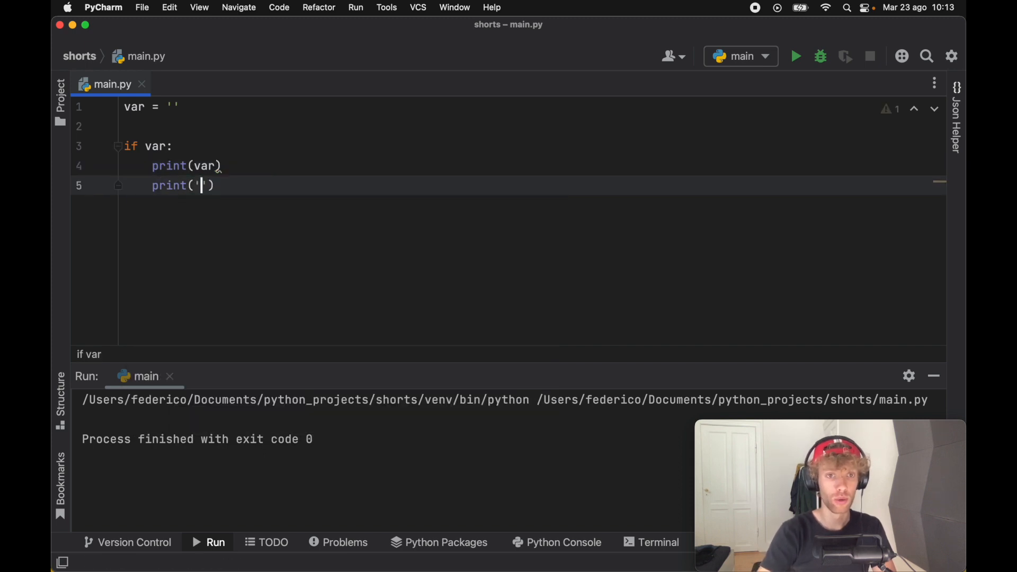
pyautogui.write('Exe')
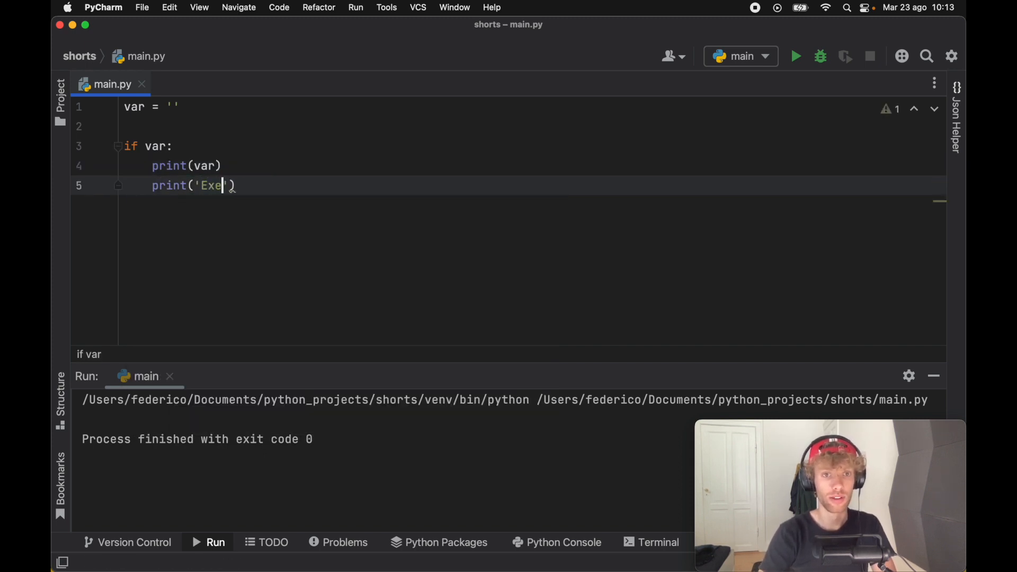
pyautogui.write('cuted!')
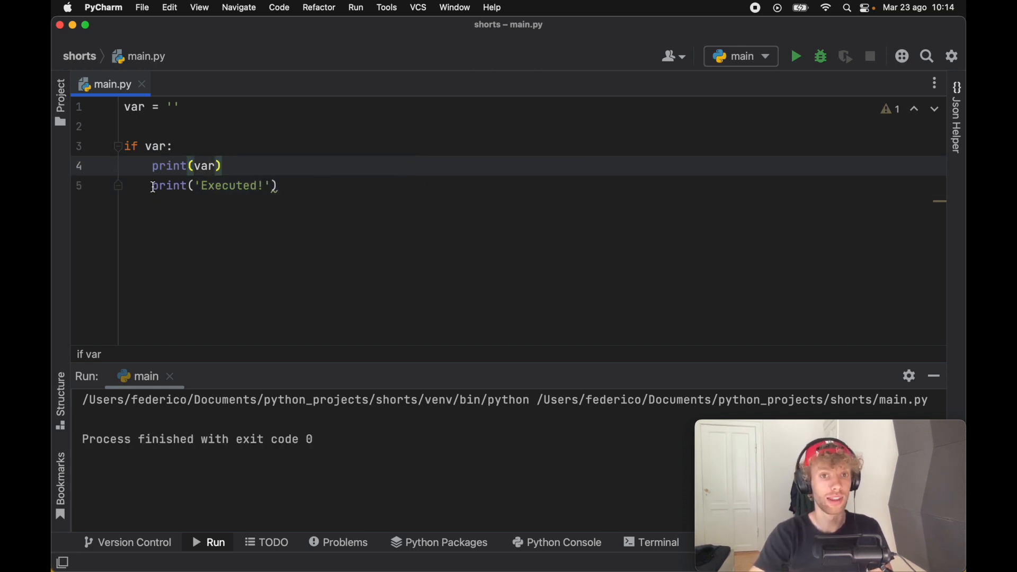
pyautogui.press('cmd+a')
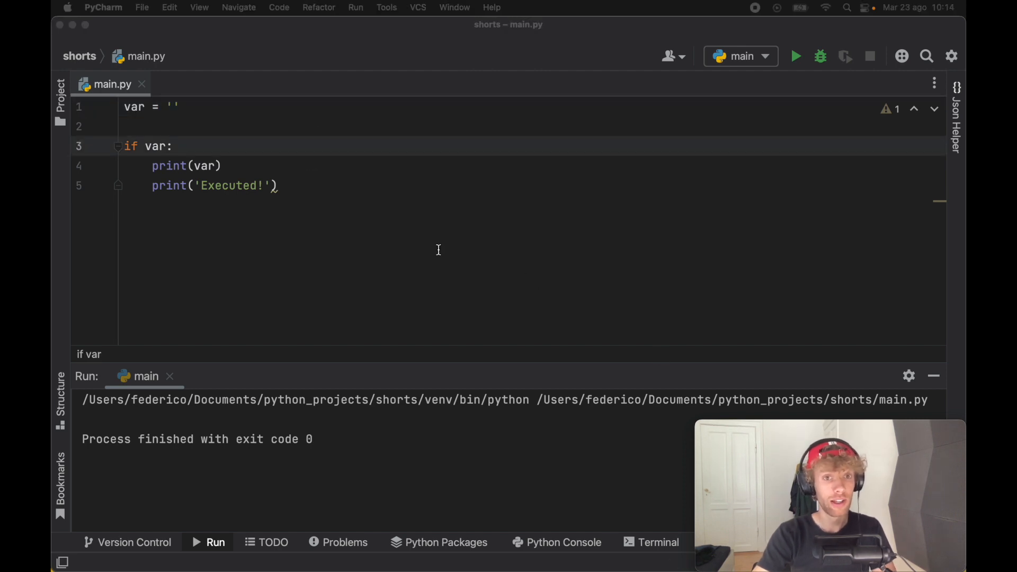
# - Paste the prepared __main__ block of empty containers and zeros with an if empty_tuple: True/False test
pyautogui.press('cmd+a')
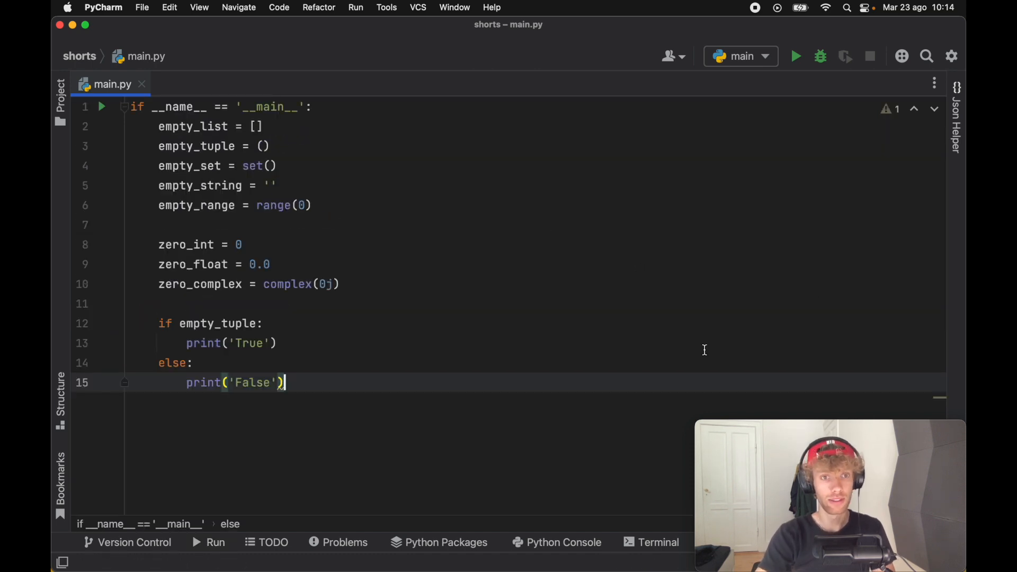
pyautogui.click(277, 185)
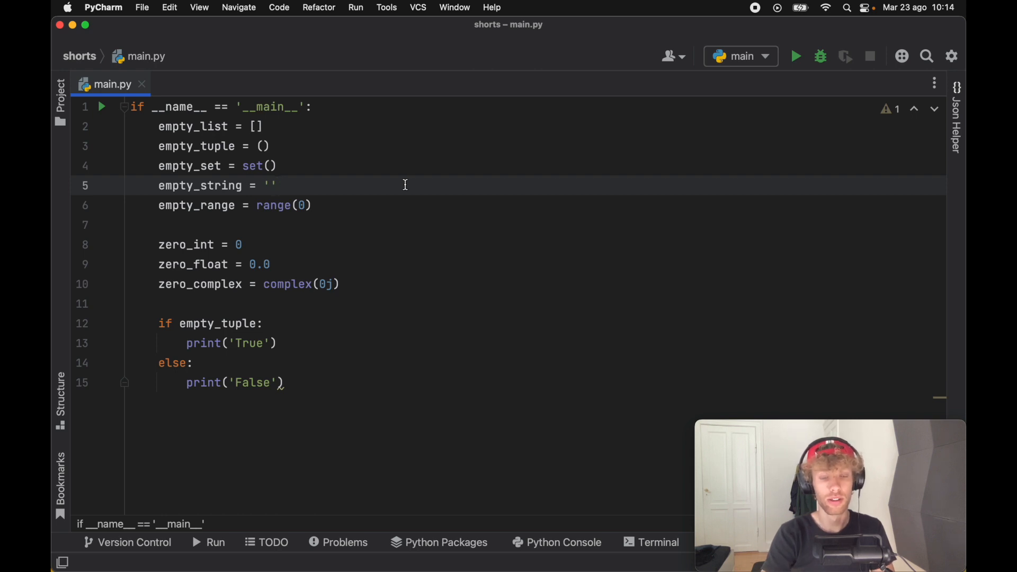
pyautogui.moveTo(362, 132)
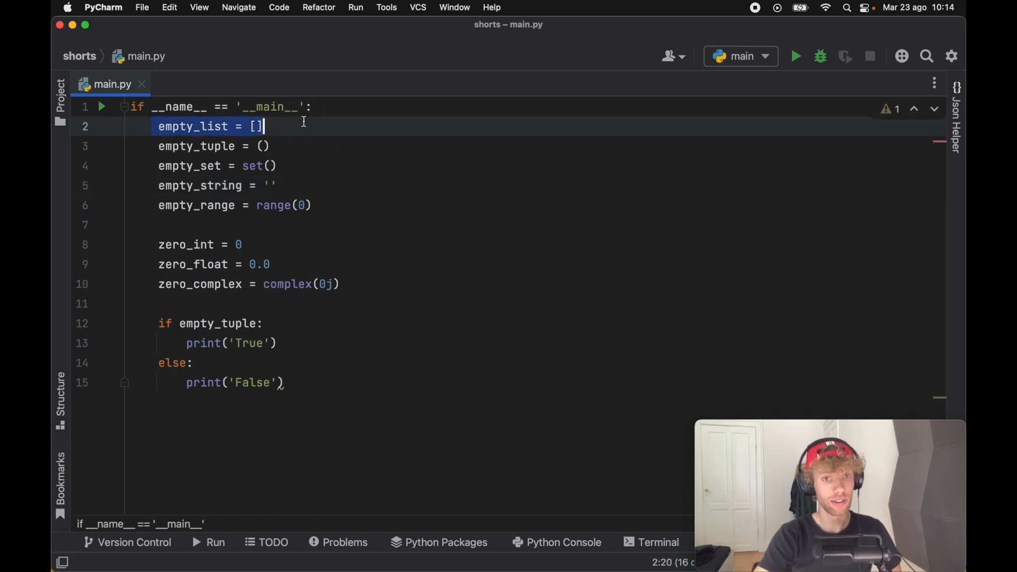
pyautogui.moveTo(430, 285)
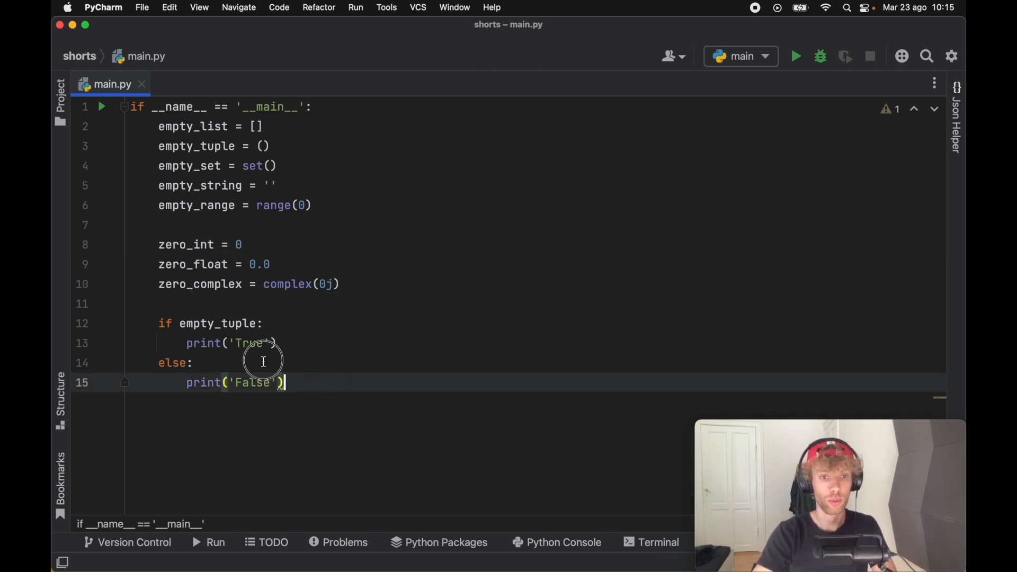
# - Run a temporary print(False == 0) check, then restore the if empty_tuple: if/else test
pyautogui.write('print(False == 0')
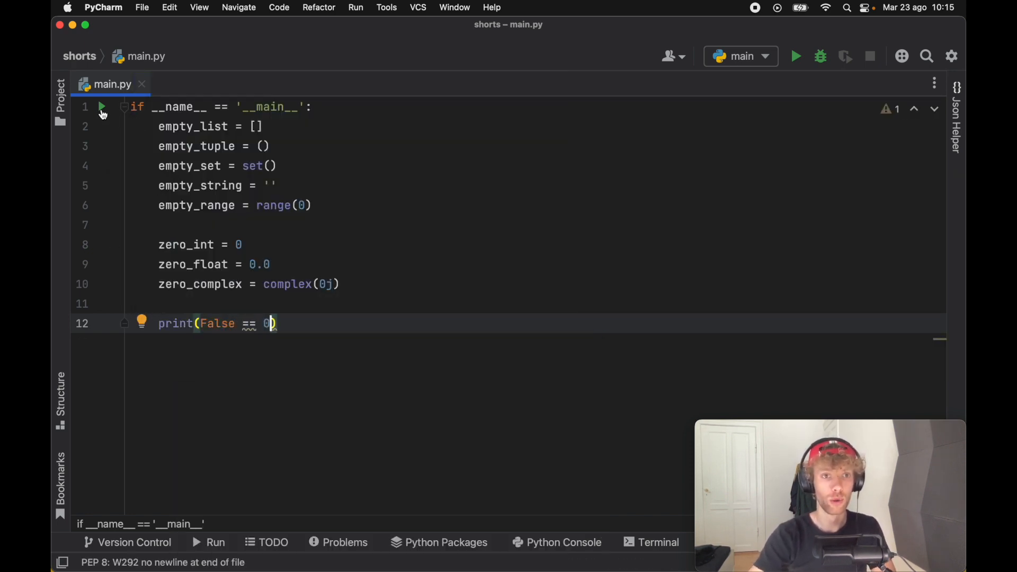
pyautogui.click(796, 56)
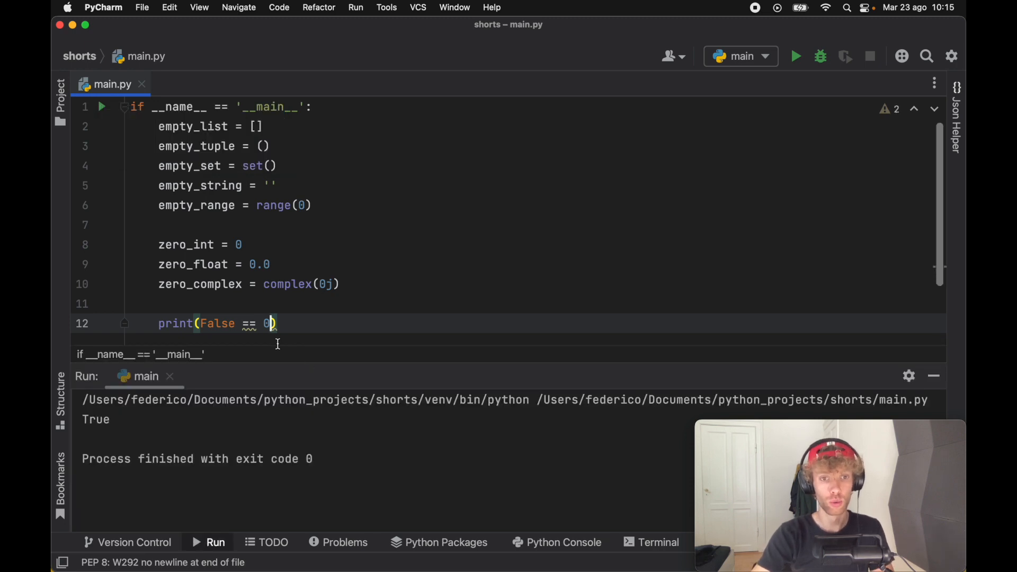
pyautogui.doubleClick(217, 325)
pyautogui.write('Tru')
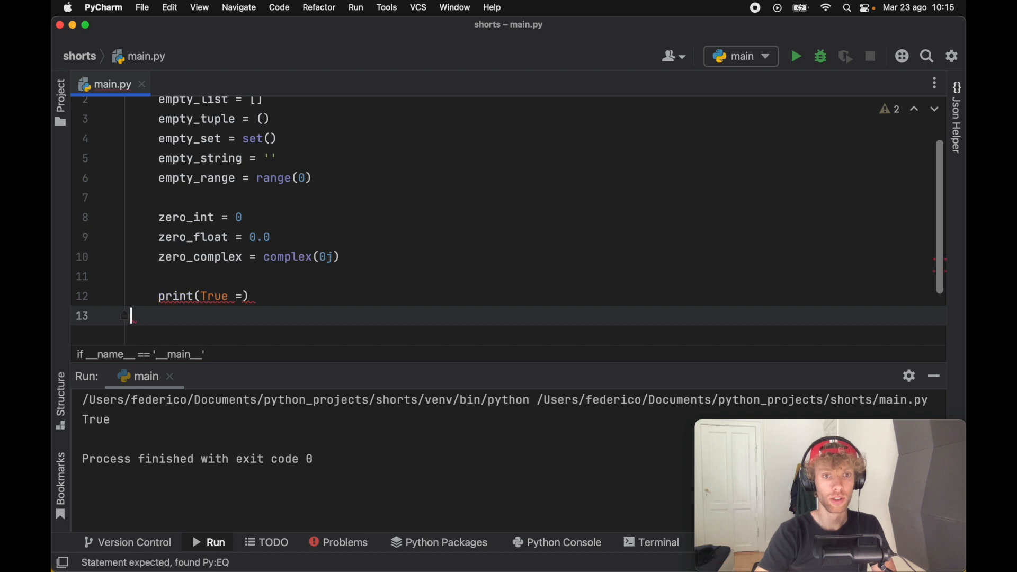
pyautogui.write('= 1')
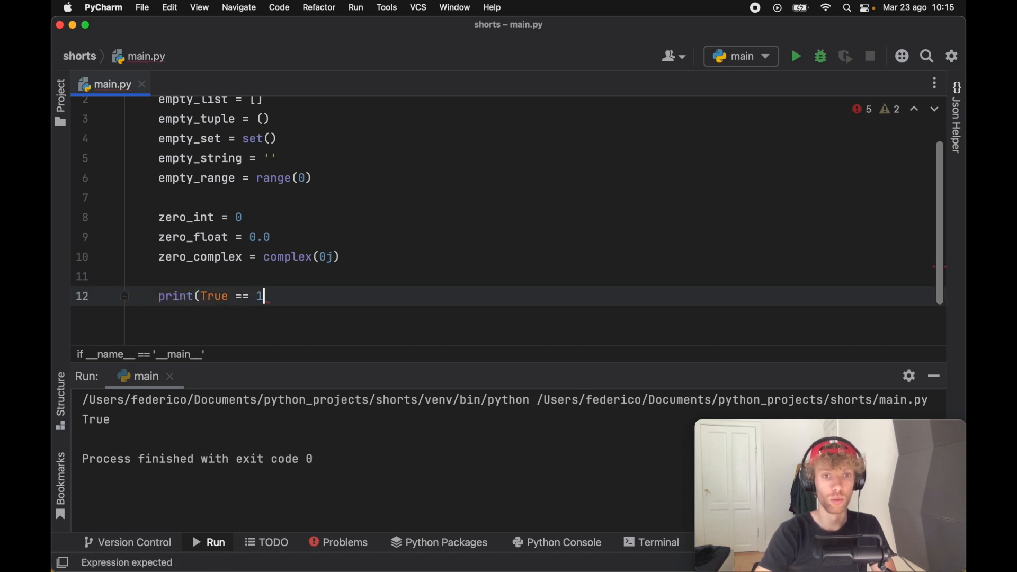
pyautogui.write(')')
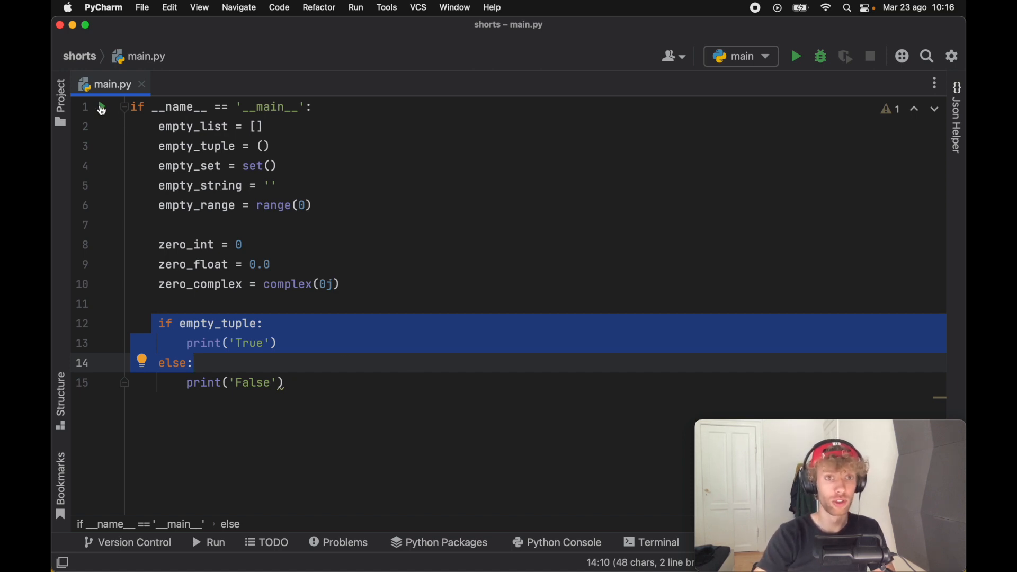
# - Run the empty_tuple test printing False, then add 1 to the tuple to get True
pyautogui.click(796, 57)
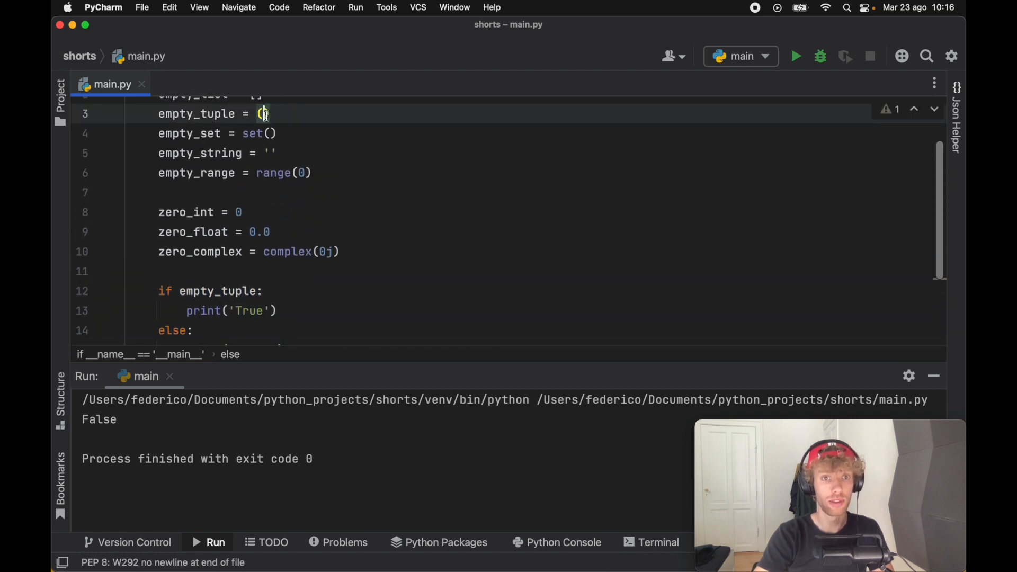
pyautogui.write('1')
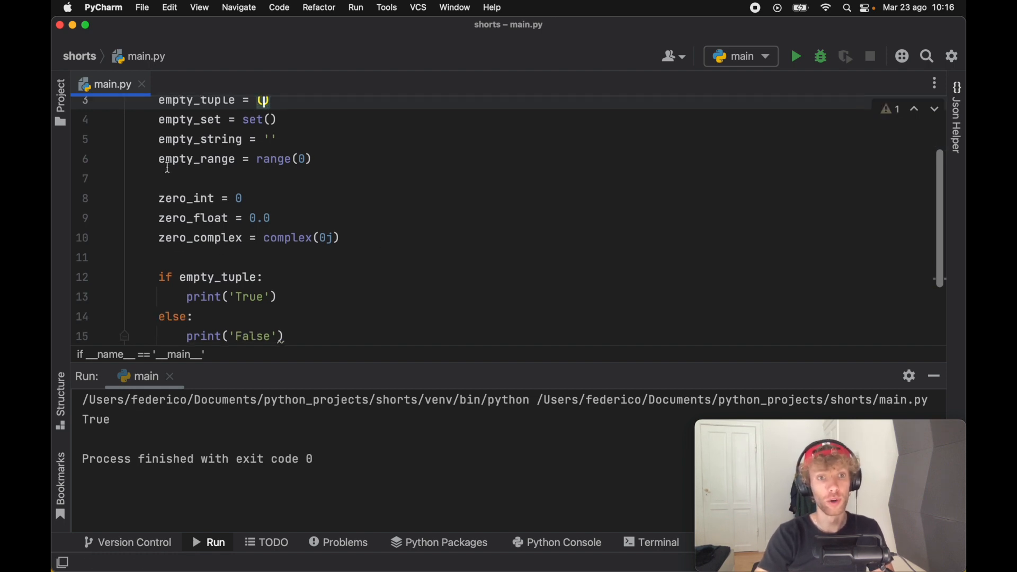
# - Make the if/else condition test zero_int instead of empty_tuple
pyautogui.doubleClick(218, 276)
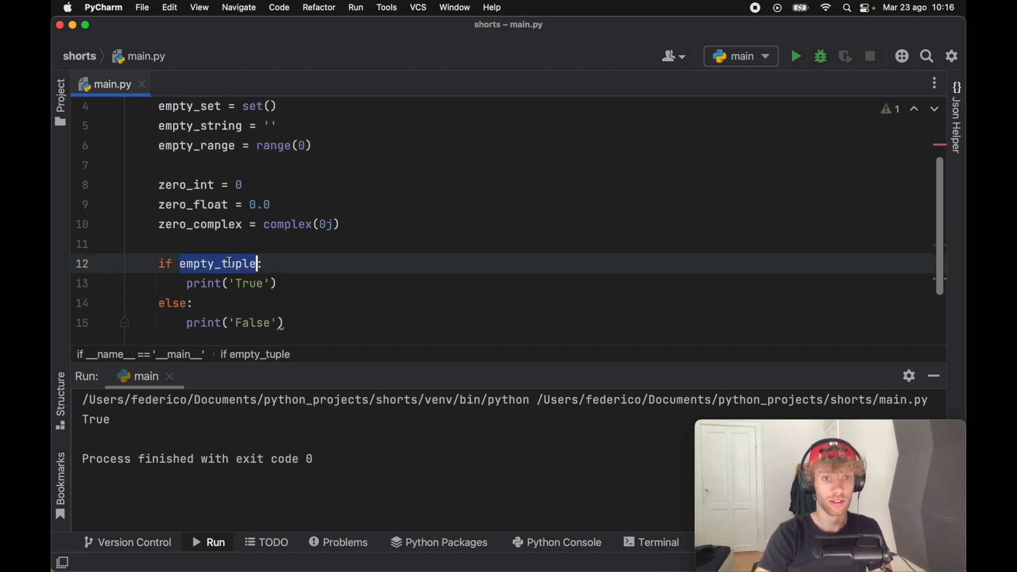
pyautogui.write('ze:')
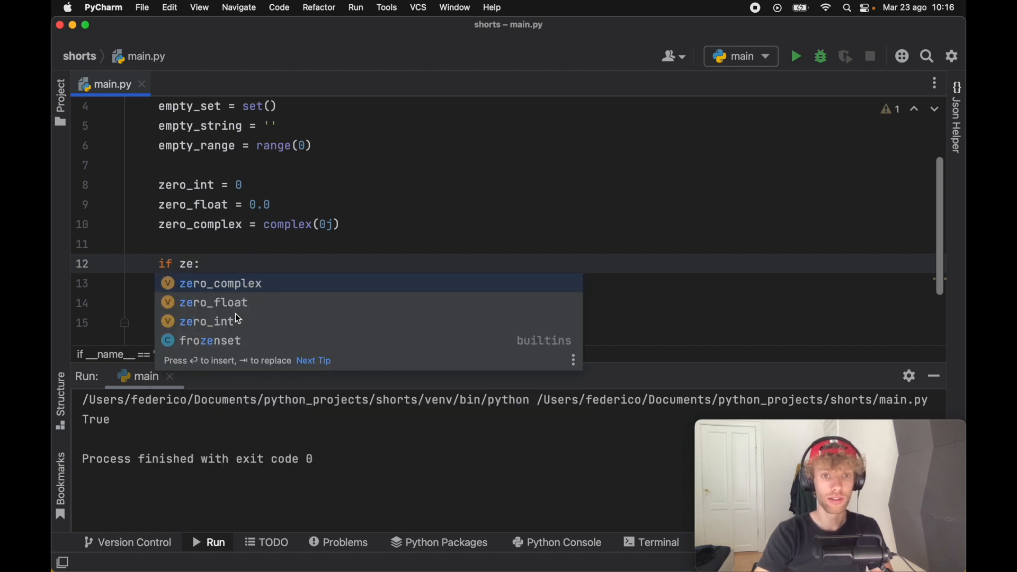
pyautogui.click(209, 321)
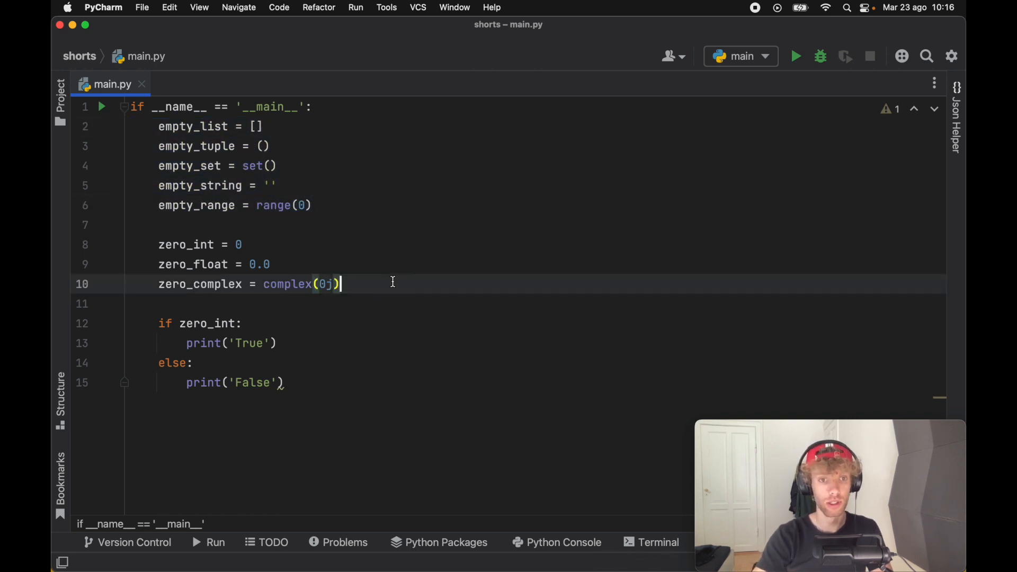
# - Add none = None after zero_complex, test none in the if condition and run it
pyautogui.press('enter')
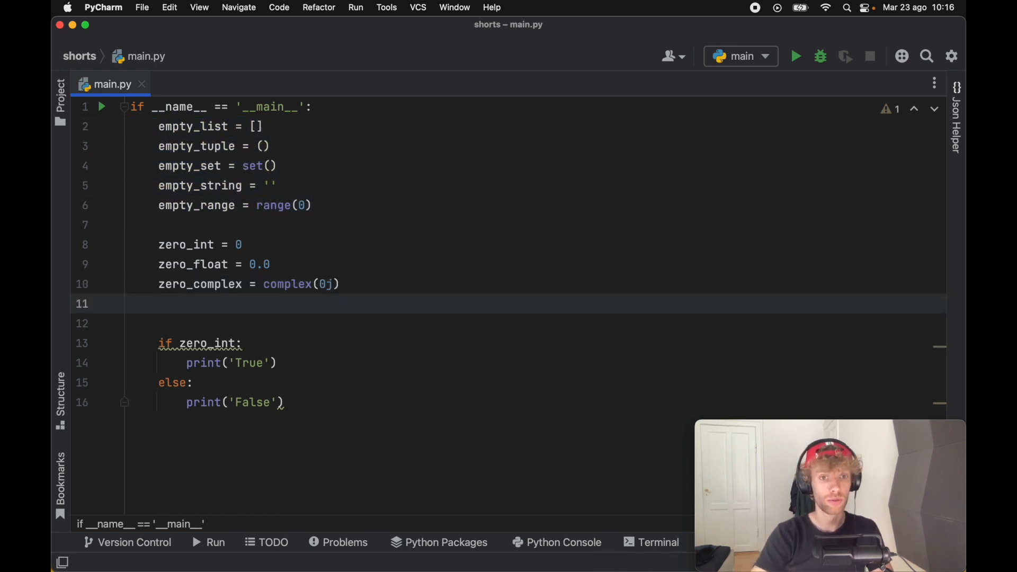
pyautogui.write('none =')
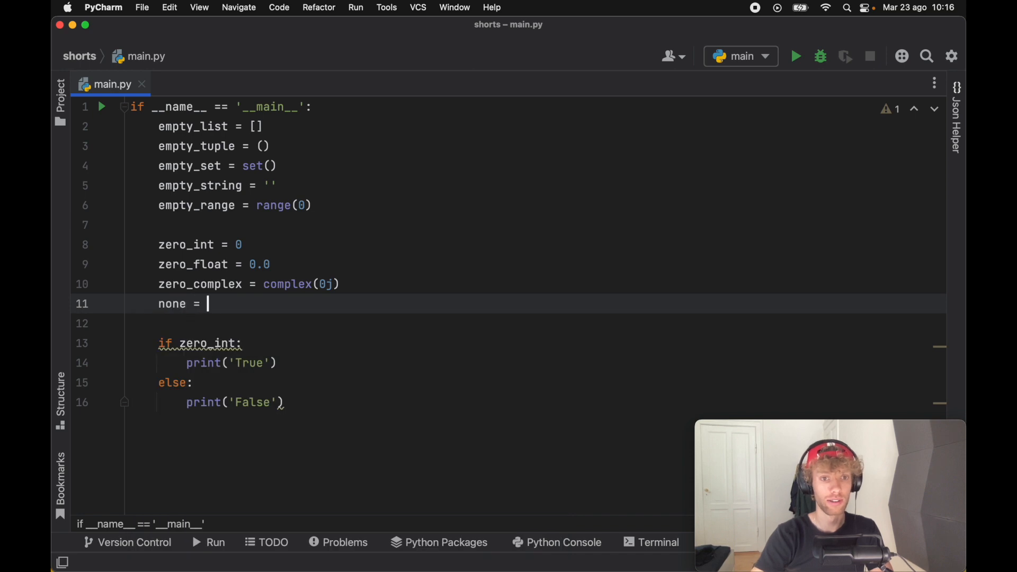
pyautogui.write('None')
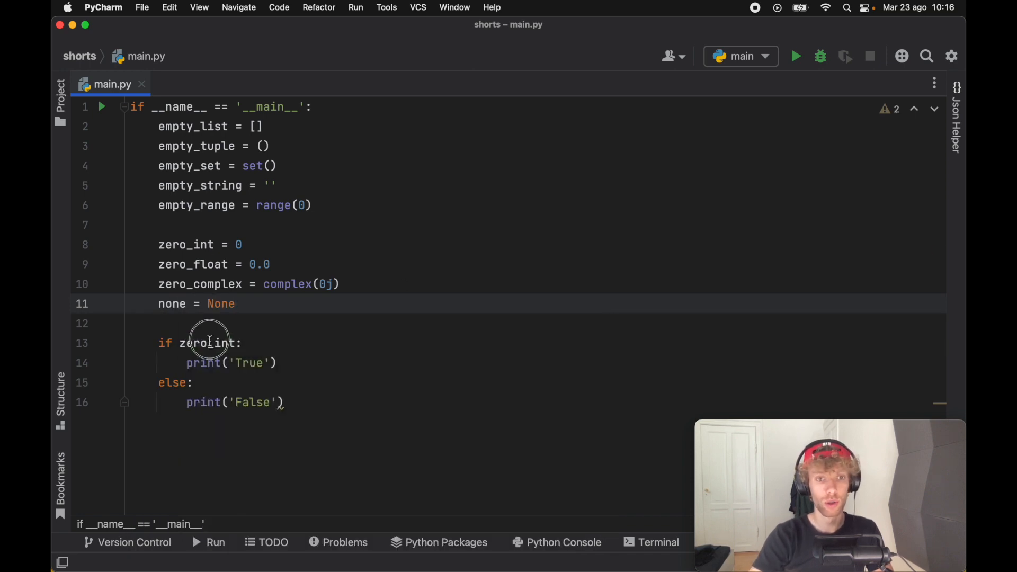
pyautogui.write('none:')
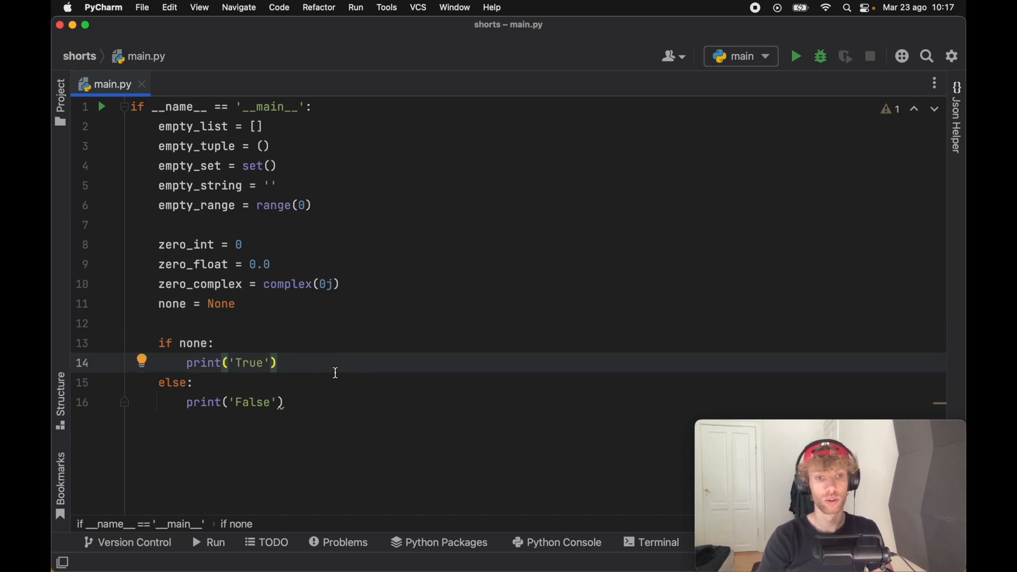
pyautogui.click(796, 56)
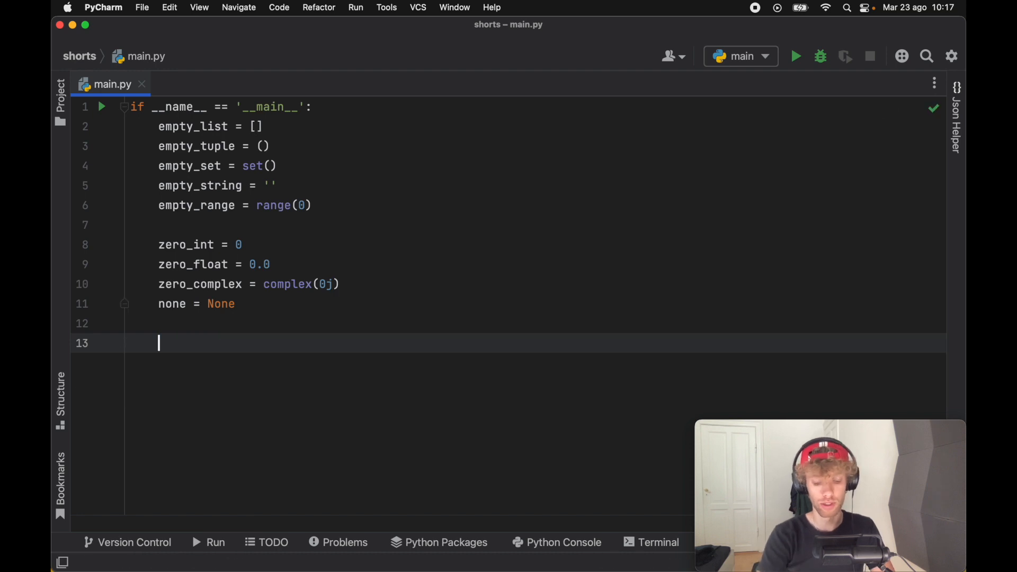
# - Write an if empty_list: / else block printing the list or 'The list is empty.' and run it
pyautogui.write('if empty_list:')
pyautogui.write('print(')
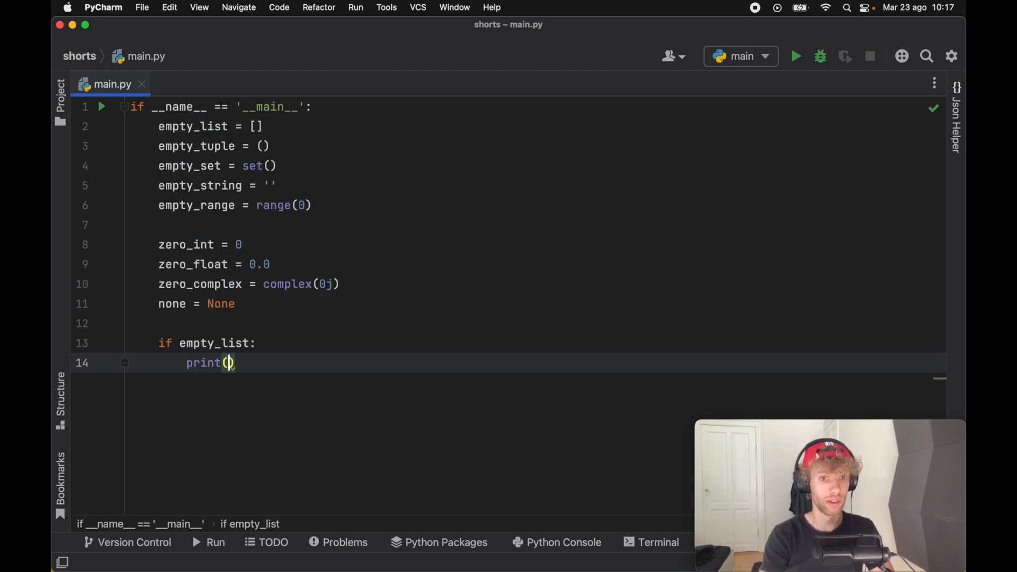
pyautogui.write("'This list contains")
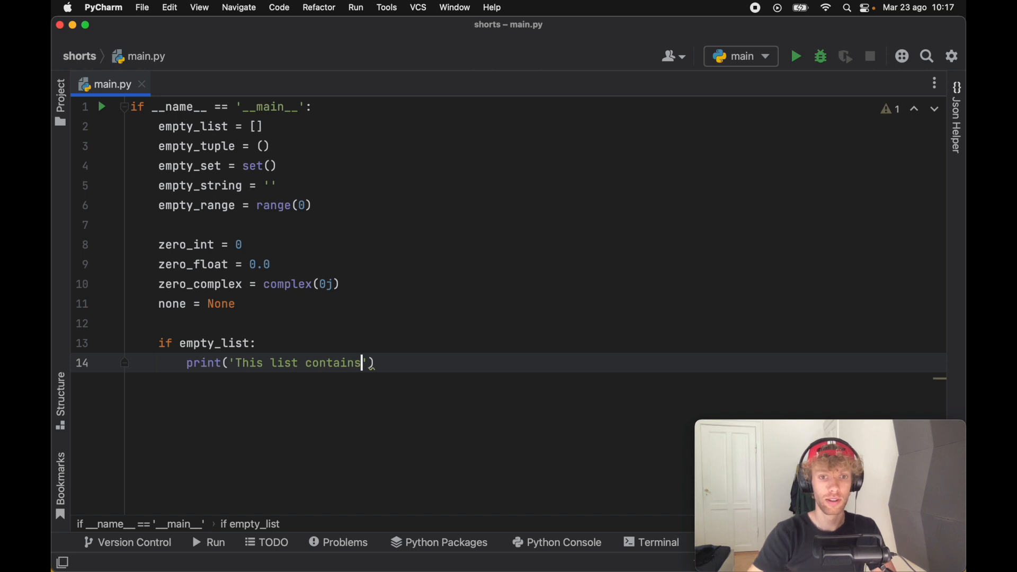
pyautogui.write(":', empty_list")
pyautogui.write('else:')
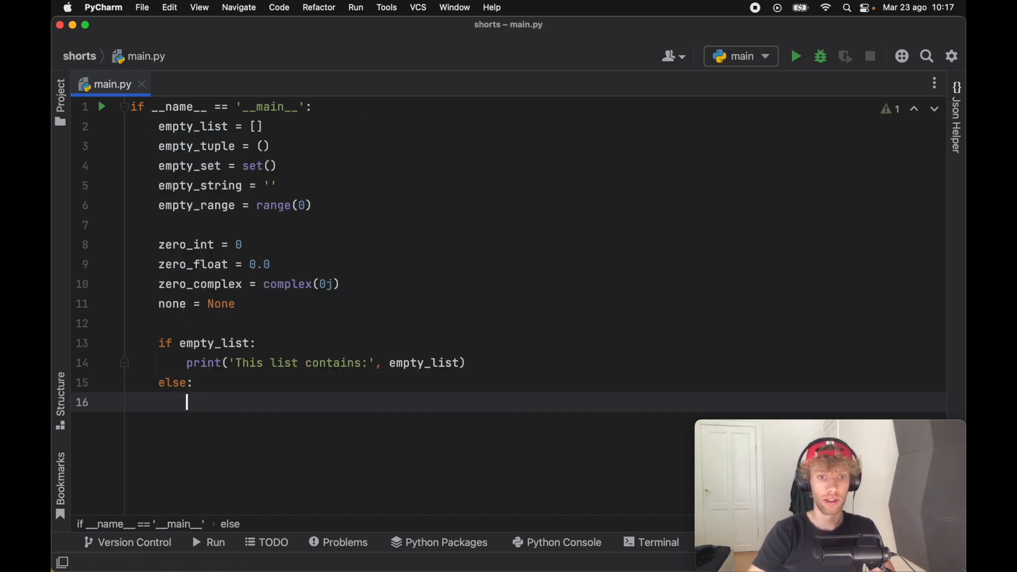
pyautogui.write("print('The list is empty')")
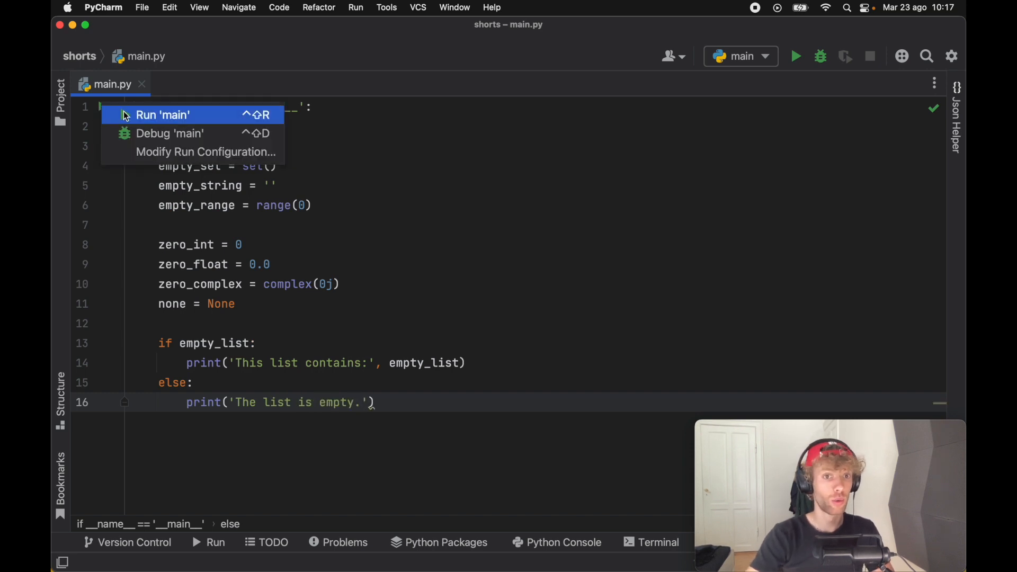
pyautogui.click(162, 115)
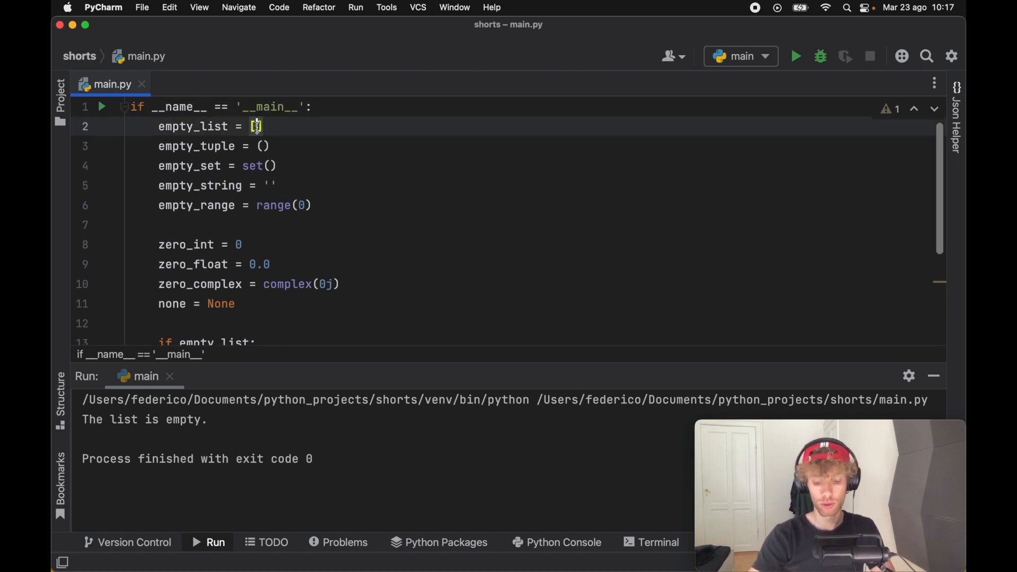
# - Fill empty_list with 'Mario', 'Luigi'
pyautogui.write("'Mario',")
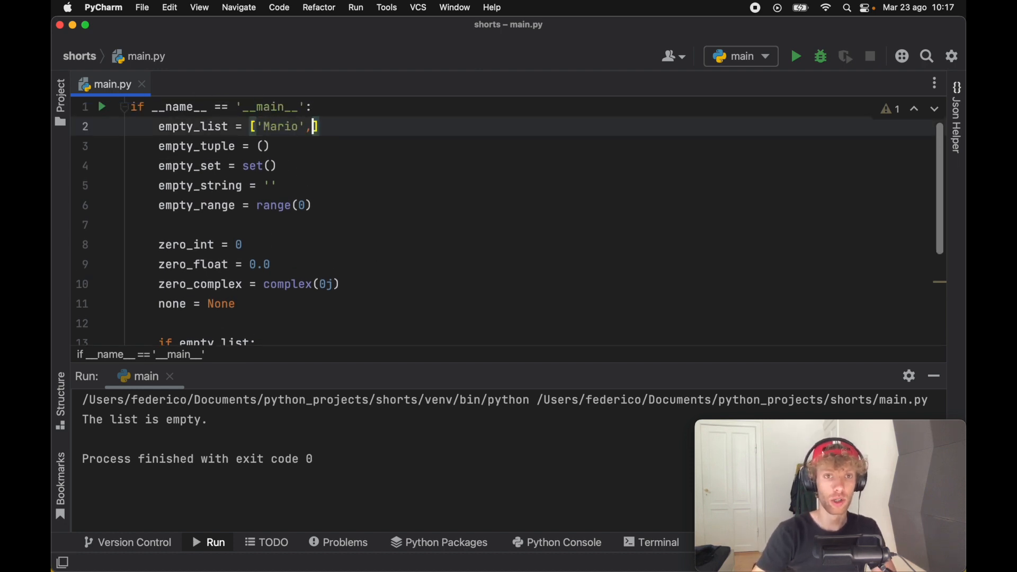
pyautogui.write("'Luigi'")
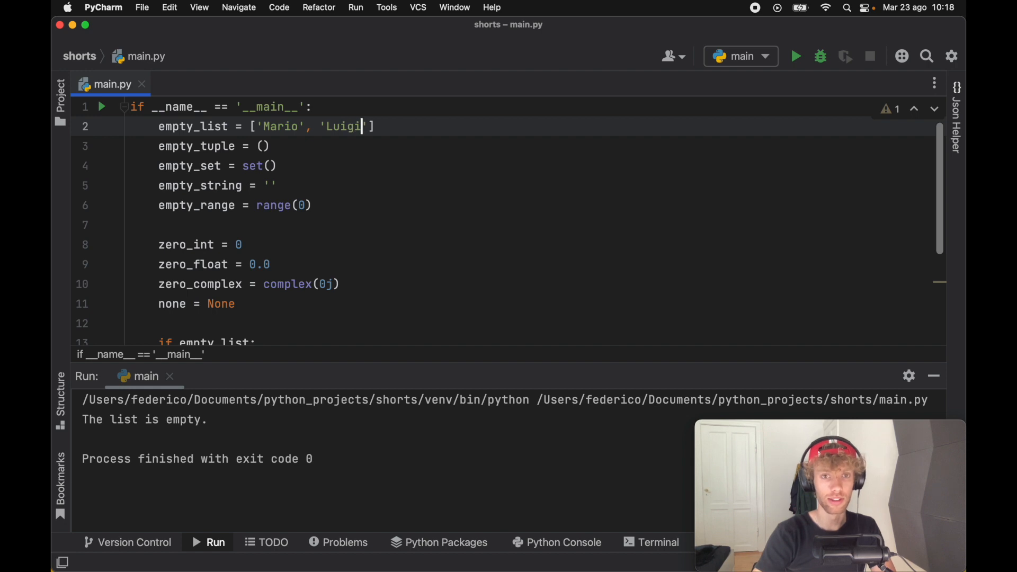